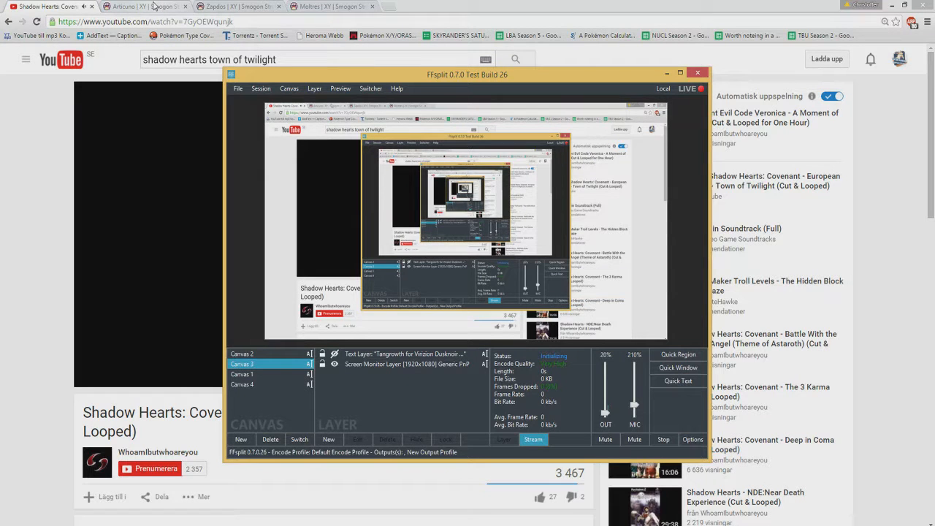
Bring up Articuno's XY Smogon Pokedex page, listed in the PU tier.
{"action": "left_click", "coordinate": [128, 6]}
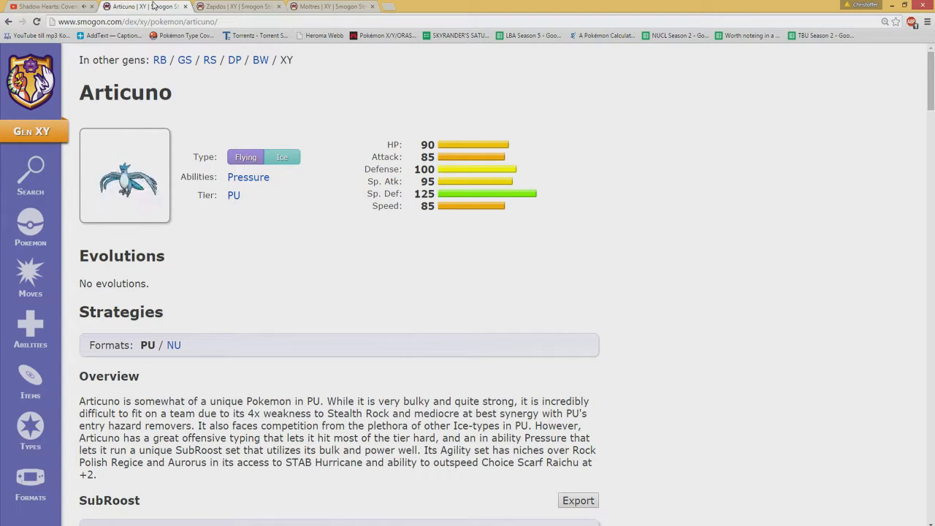
{"action": "mouse_move", "coordinate": [333, 82]}
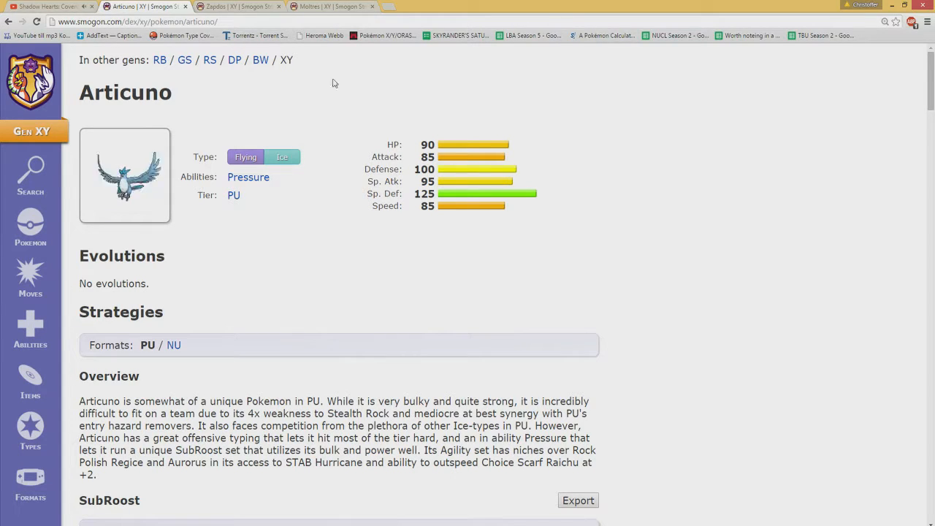
Switch to Articuno's RB generation page, which lists it as OU.
{"action": "left_click", "coordinate": [159, 60]}
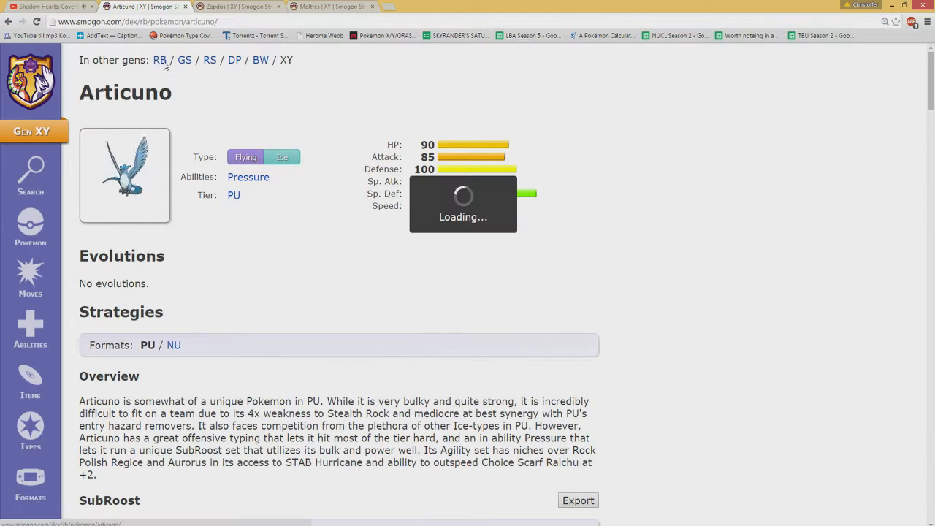
{"action": "left_click", "coordinate": [159, 60]}
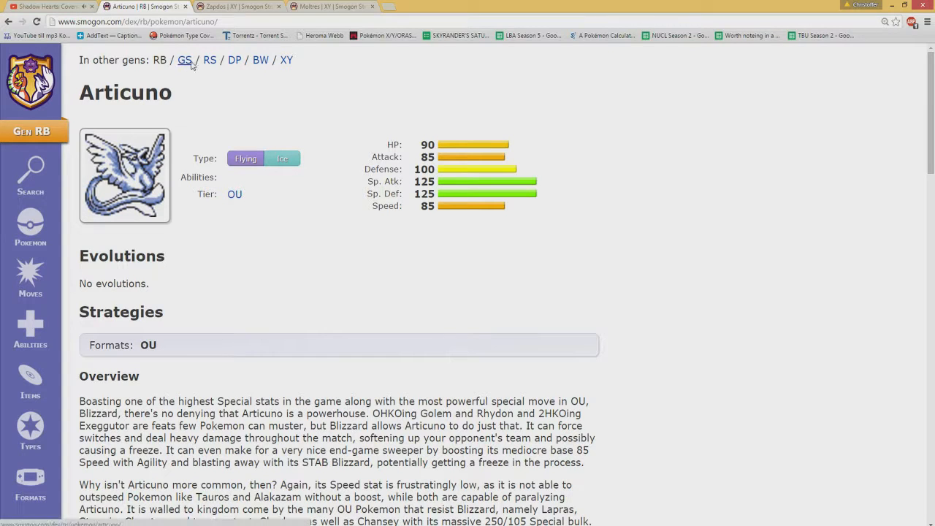
View Articuno's GS page, then its RS page, both in tier BL.
{"action": "left_click", "coordinate": [184, 60]}
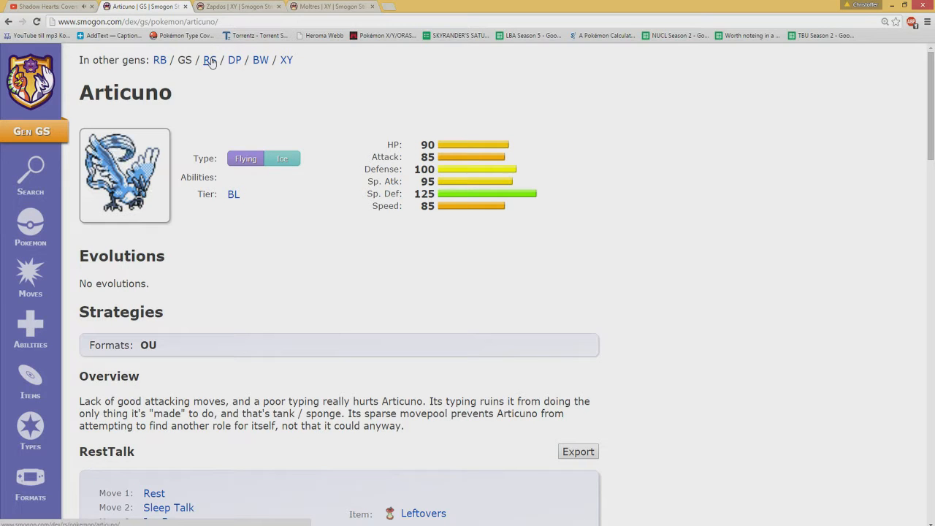
{"action": "left_click", "coordinate": [210, 60]}
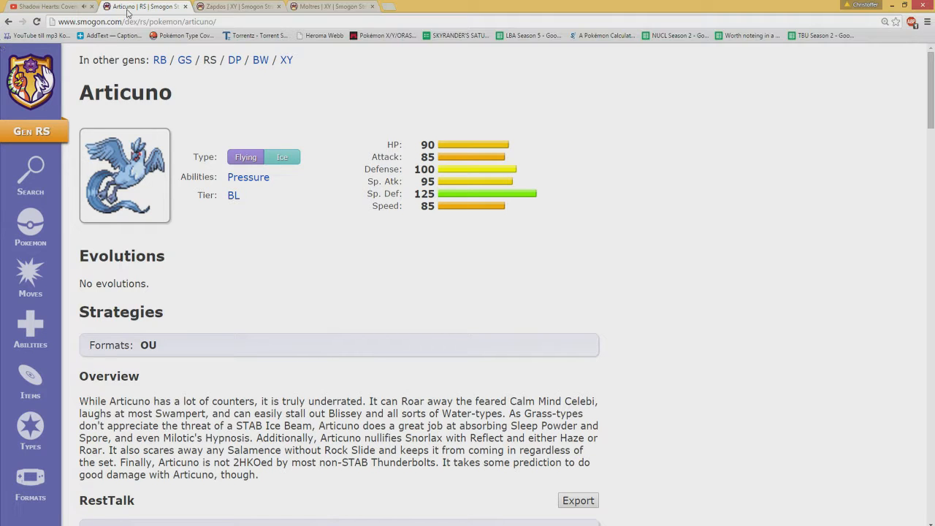
{"action": "mouse_move", "coordinate": [143, 6]}
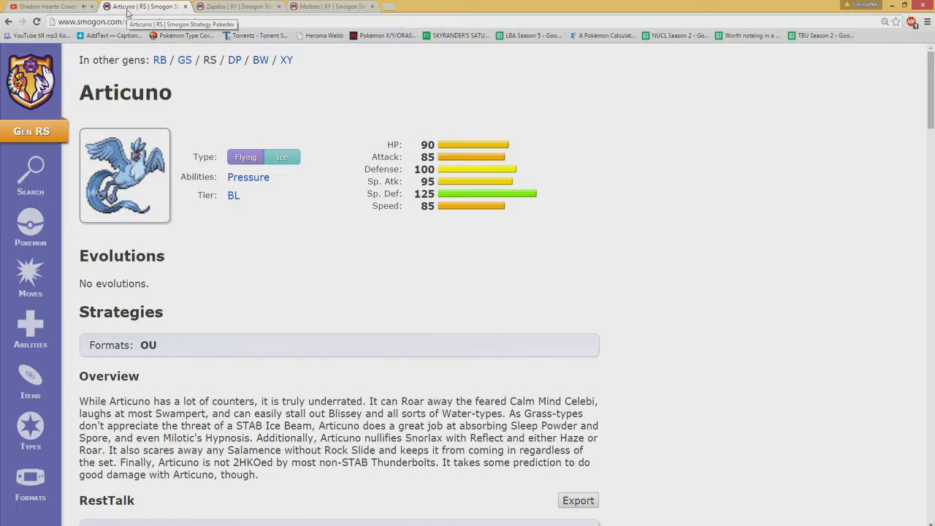
{"action": "mouse_move", "coordinate": [227, 64]}
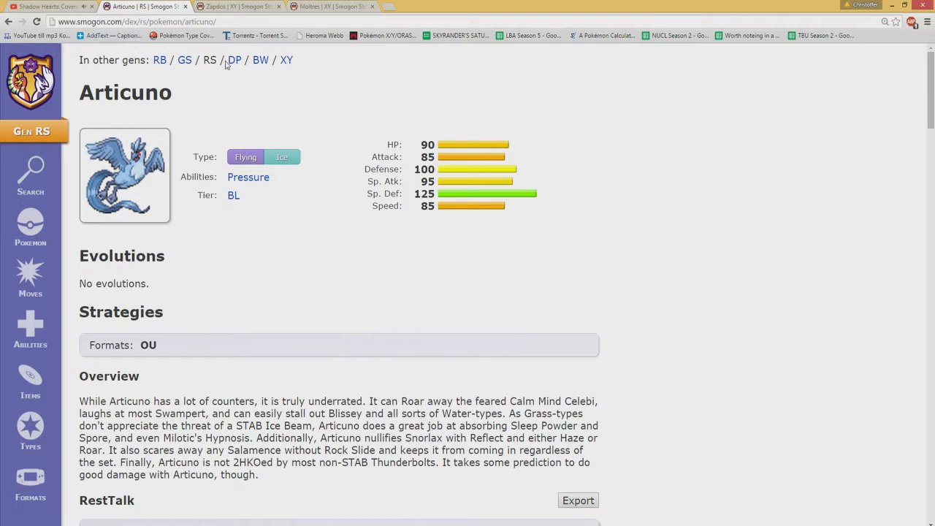
View Articuno's DP generation page, listed in the NU tier.
{"action": "left_click", "coordinate": [234, 60]}
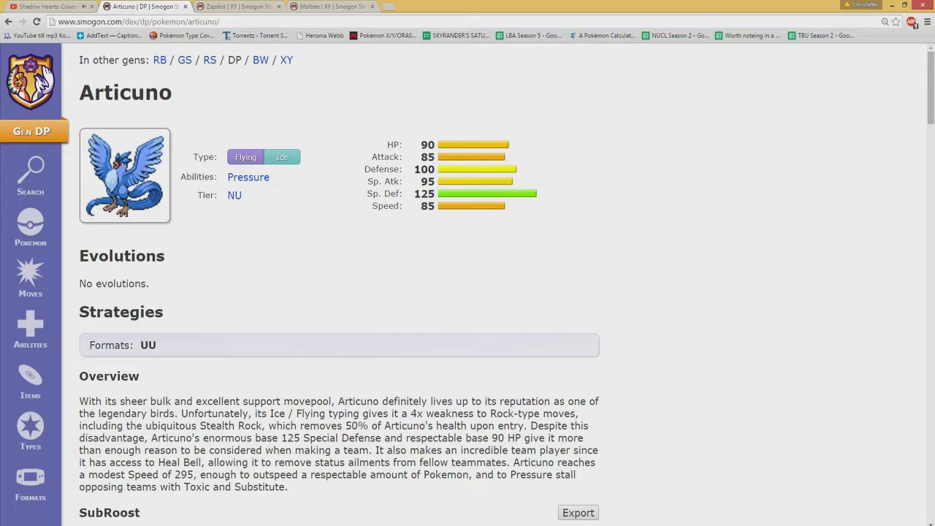
Move on through Articuno's later generations back to its XY page in PU tier.
{"action": "left_click", "coordinate": [287, 60]}
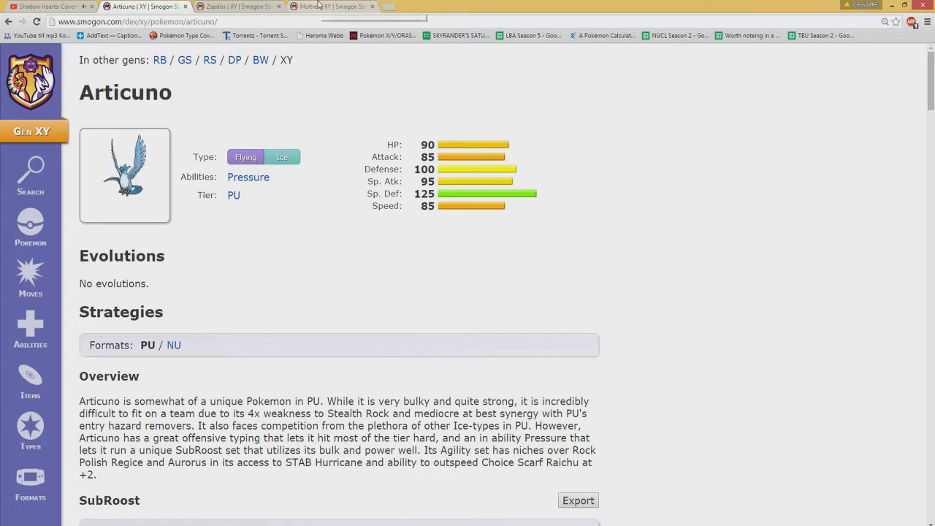
Switch to Moltres's page, view its RB entry in BL tier, then load its GS entry.
{"action": "left_click", "coordinate": [333, 6]}
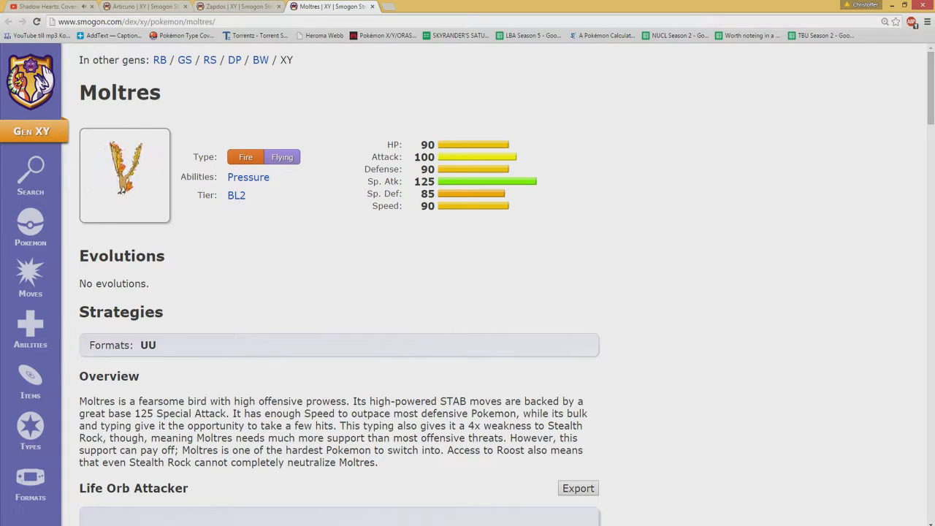
{"action": "left_click", "coordinate": [159, 60]}
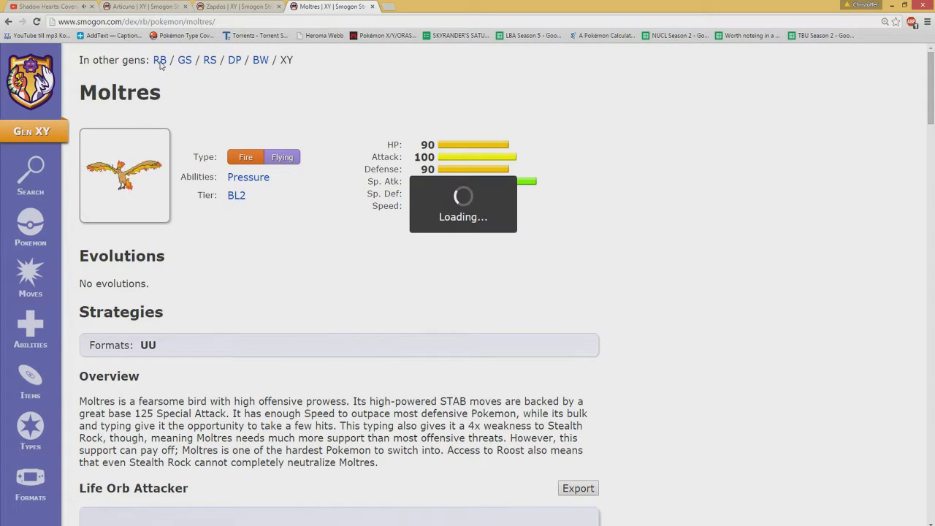
{"action": "left_click", "coordinate": [159, 60]}
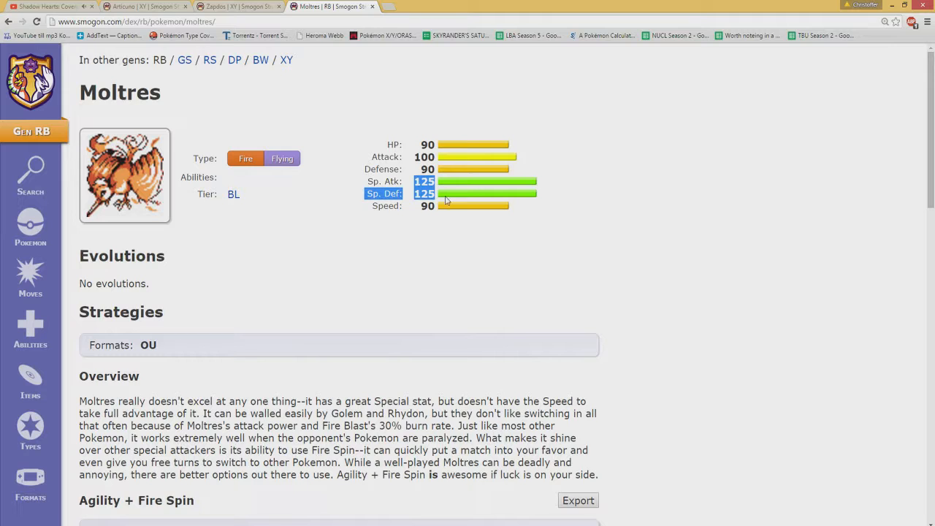
{"action": "mouse_move", "coordinate": [380, 310]}
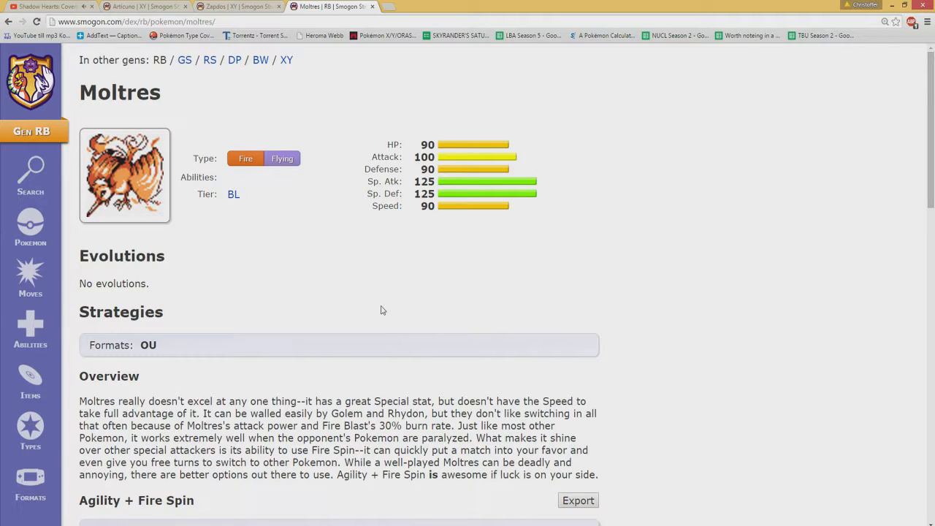
{"action": "mouse_move", "coordinate": [155, 111]}
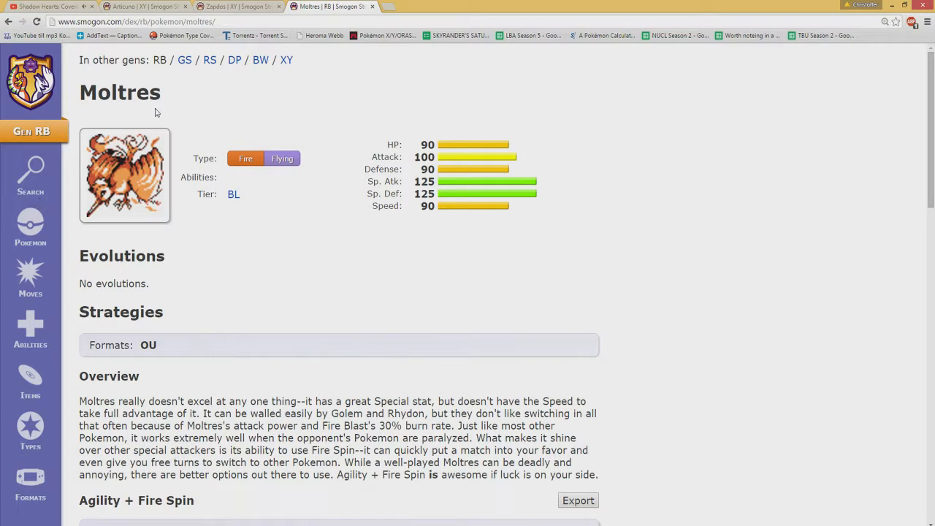
{"action": "mouse_move", "coordinate": [164, 76]}
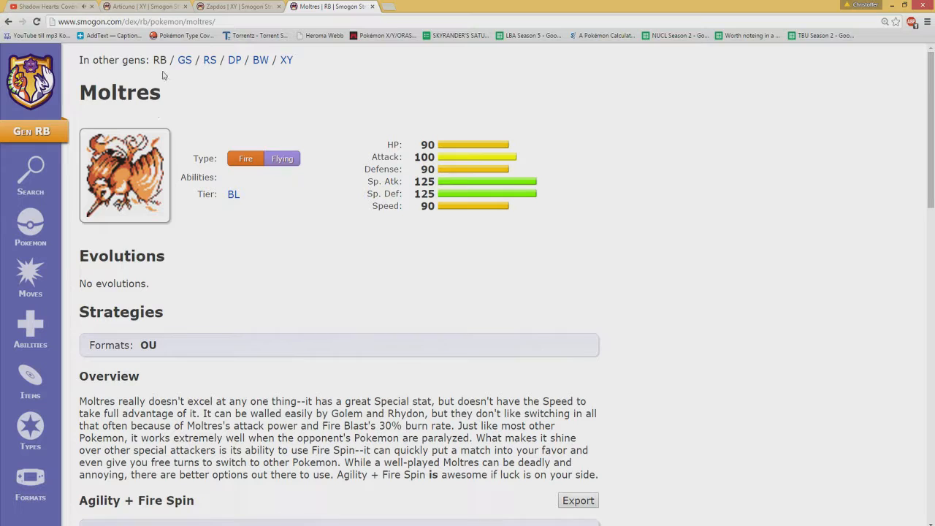
{"action": "left_click", "coordinate": [184, 60]}
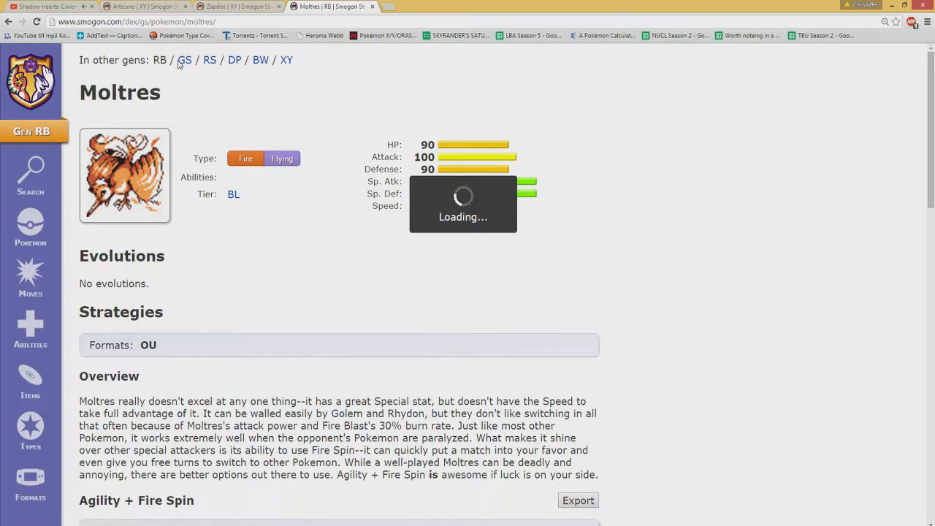
Step through Moltres's GS and RS entries to its DP entry in UU tier.
{"action": "left_click", "coordinate": [184, 60]}
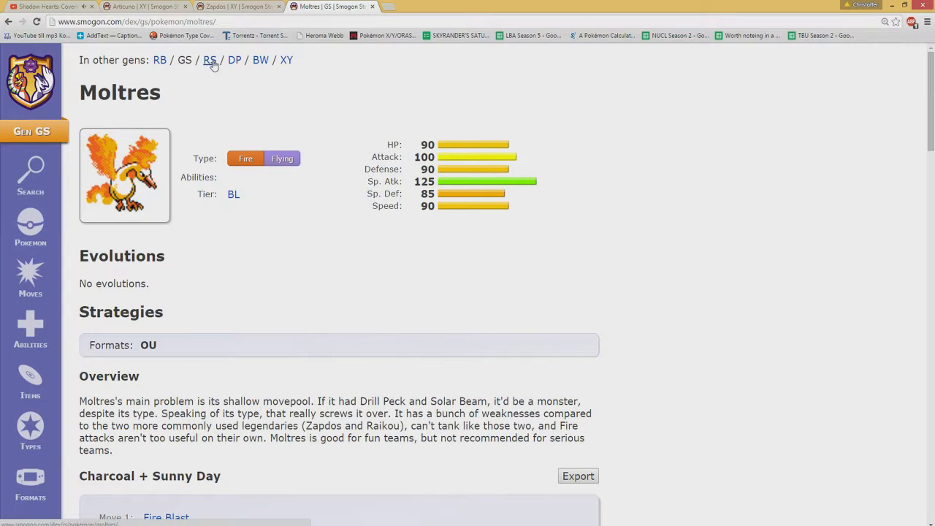
{"action": "left_click", "coordinate": [210, 60]}
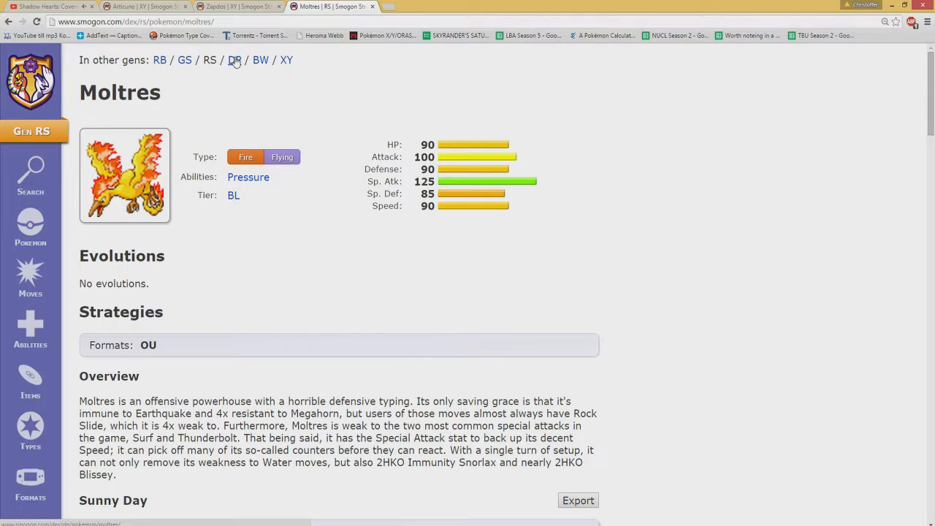
{"action": "left_click", "coordinate": [234, 60]}
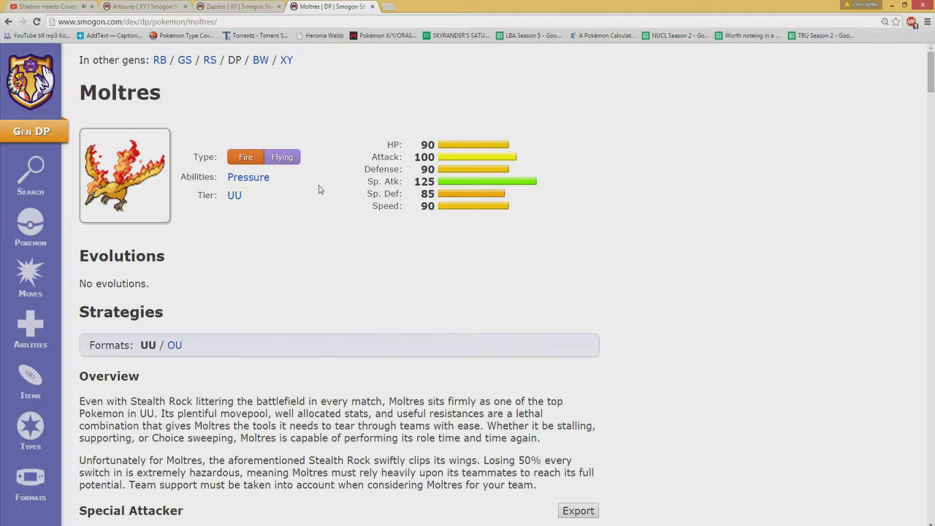
{"action": "mouse_move", "coordinate": [338, 167]}
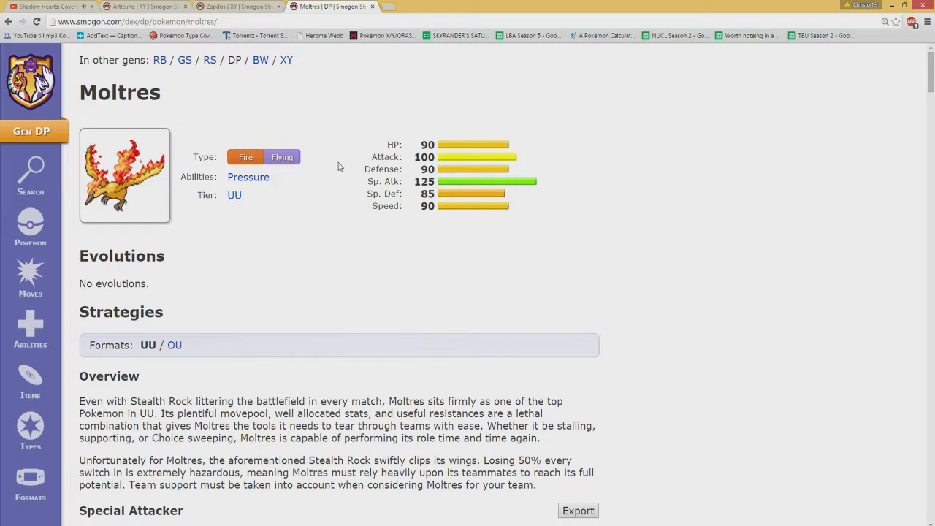
{"action": "mouse_move", "coordinate": [254, 90]}
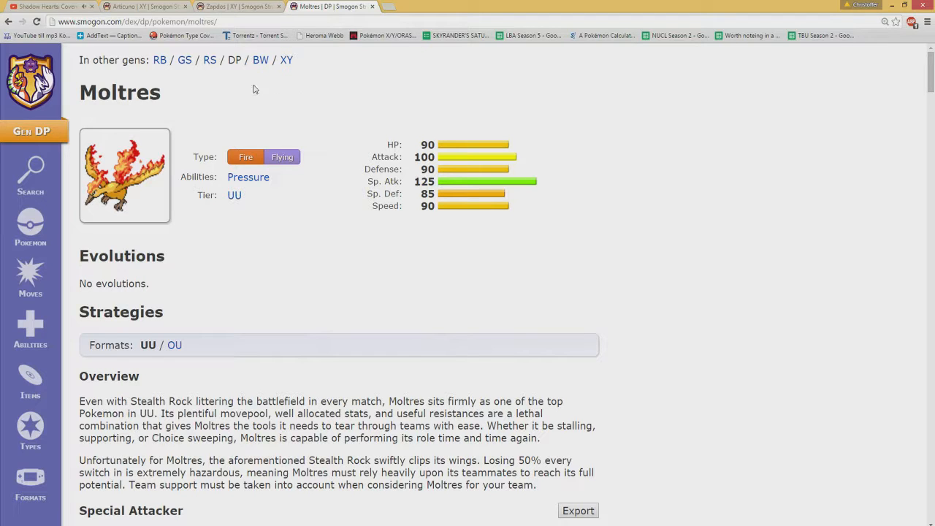
View Moltres's BW entry in RU tier and read through the page.
{"action": "left_click", "coordinate": [260, 60]}
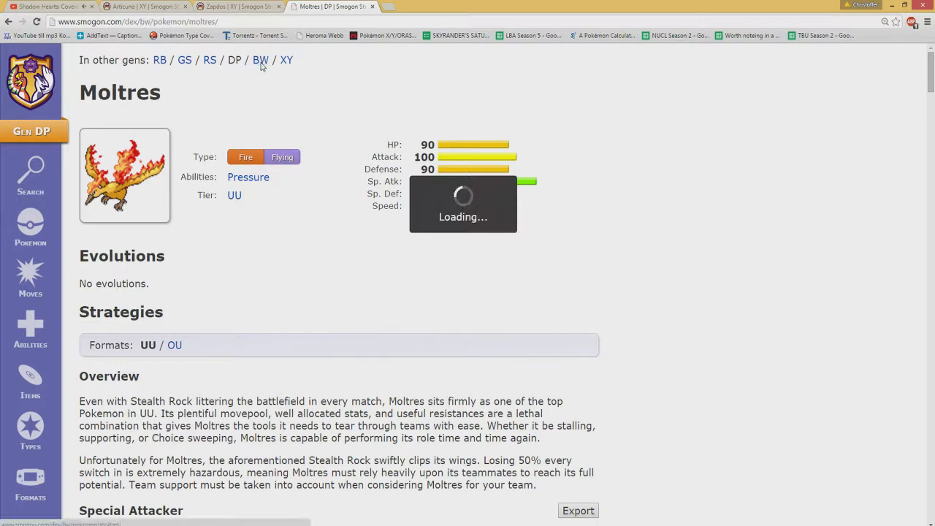
{"action": "left_click", "coordinate": [261, 60]}
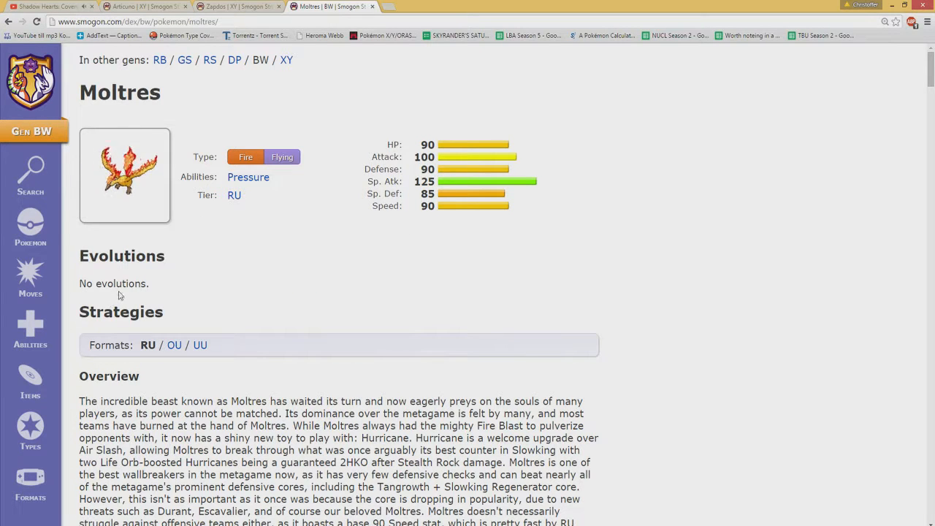
{"action": "scroll", "scroll_direction": "down", "scroll_amount": 3}
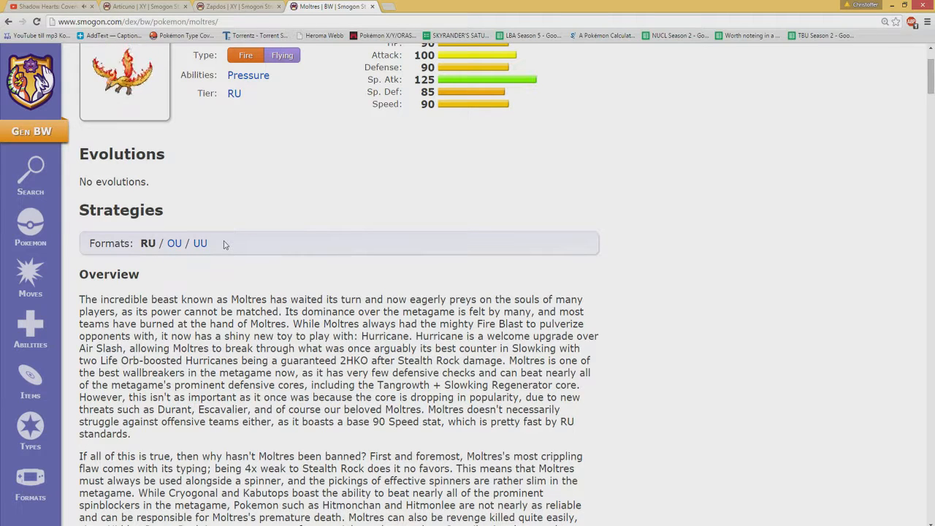
{"action": "scroll", "scroll_direction": "up", "scroll_amount": 3}
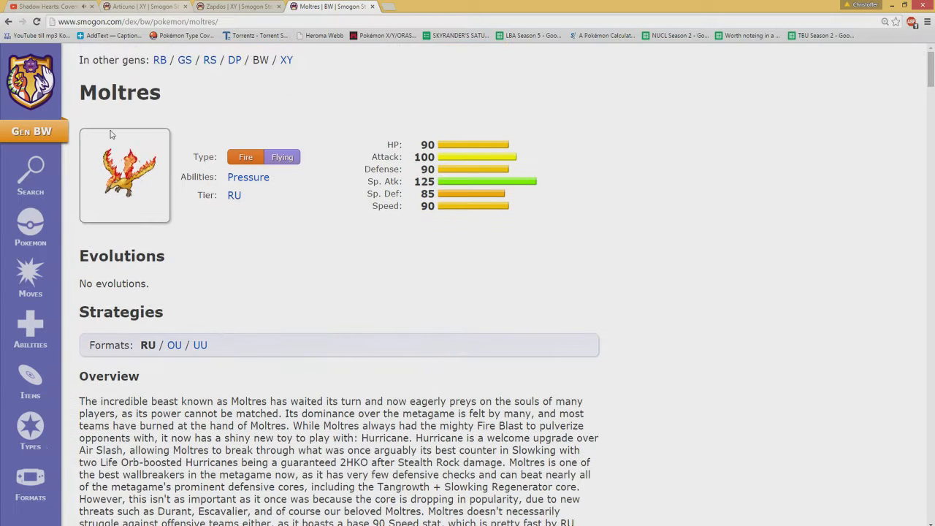
View Moltres's XY entry, listed in the BL2 tier.
{"action": "left_click", "coordinate": [287, 60]}
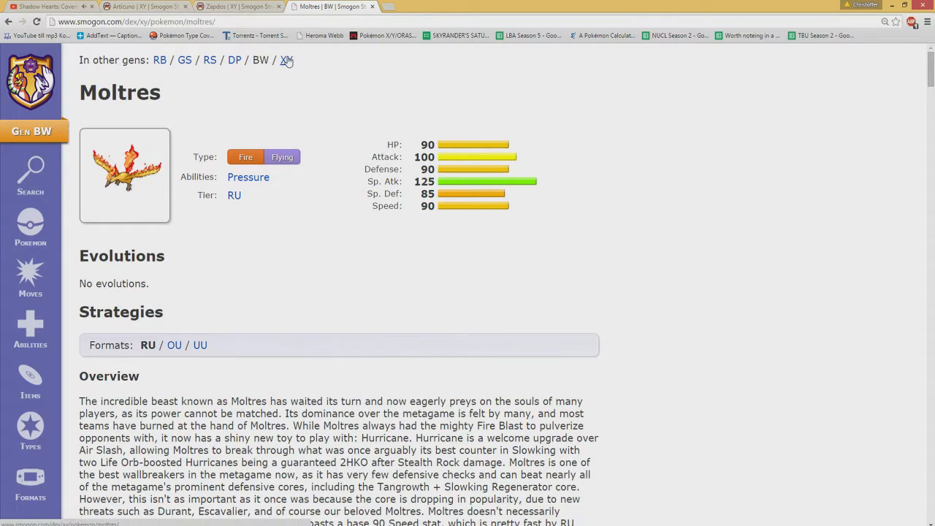
{"action": "left_click", "coordinate": [287, 60]}
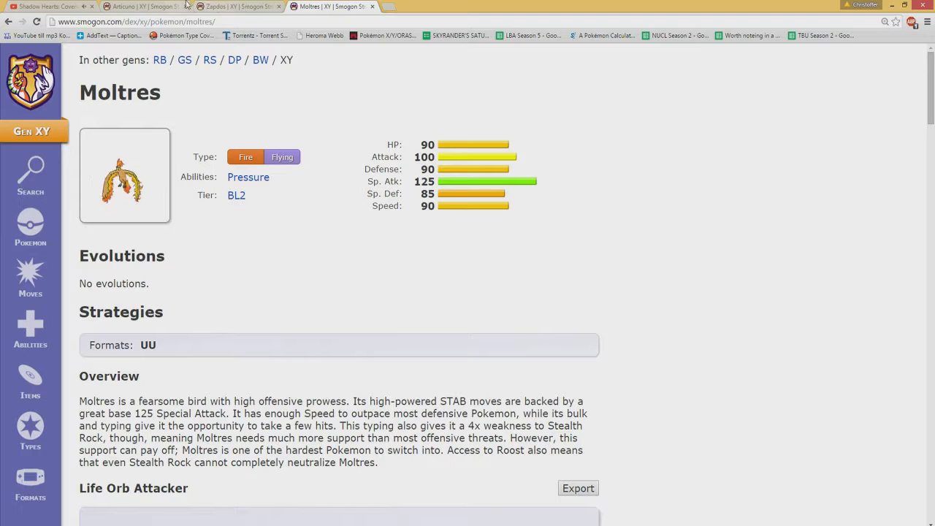
{"action": "mouse_move", "coordinate": [234, 6]}
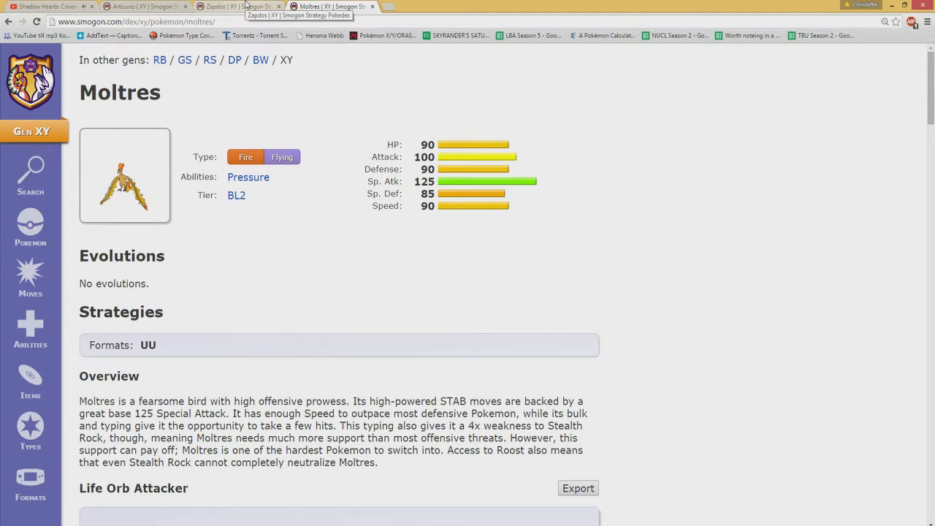
Switch to Zapdos's XY page, listed in the UU tier.
{"action": "left_click", "coordinate": [234, 6]}
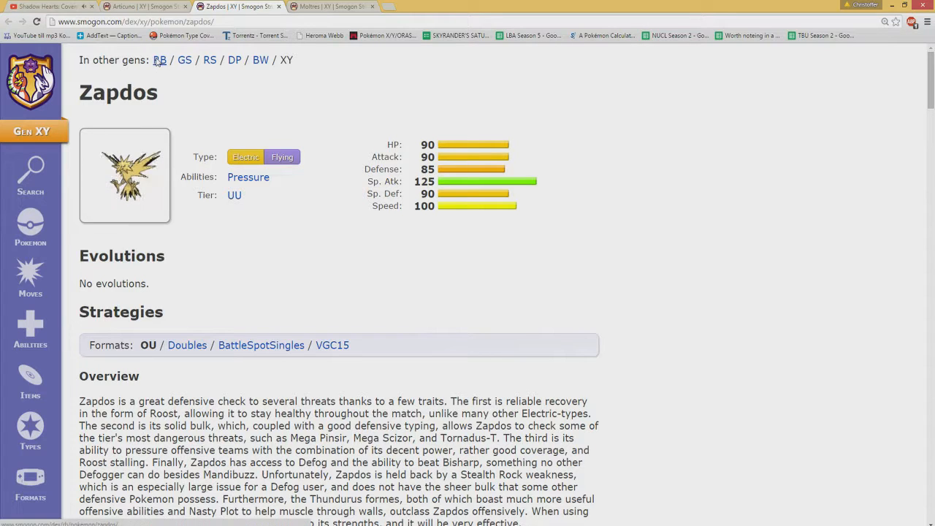
Review Zapdos's RB page, confirming OU tier and its Mixed Attacker set.
{"action": "left_click", "coordinate": [160, 60]}
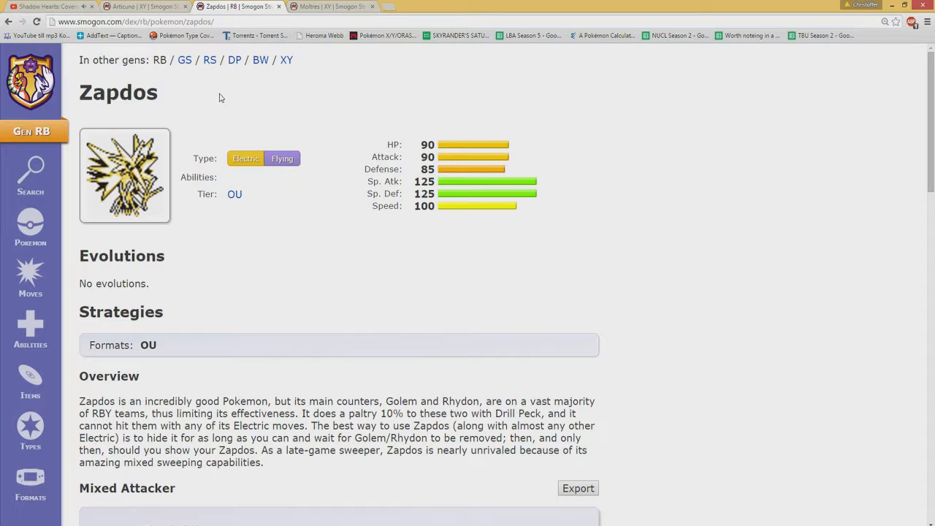
{"action": "scroll", "scroll_direction": "down", "scroll_amount": 3}
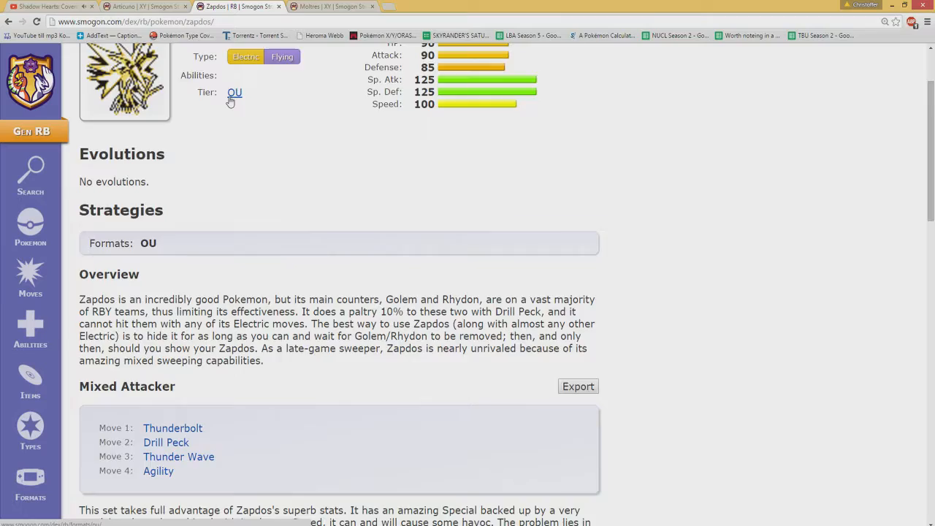
{"action": "scroll", "scroll_direction": "down", "scroll_amount": 3}
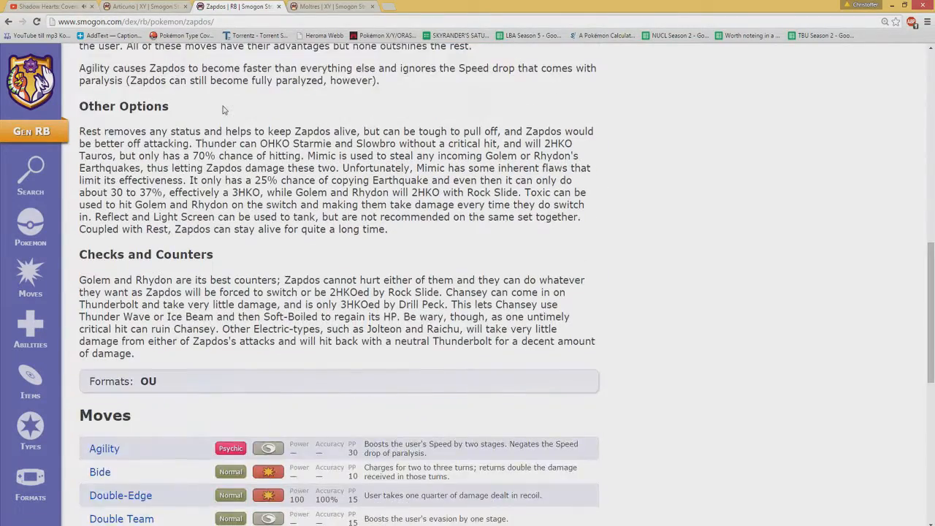
{"action": "scroll", "scroll_direction": "up", "scroll_amount": 3}
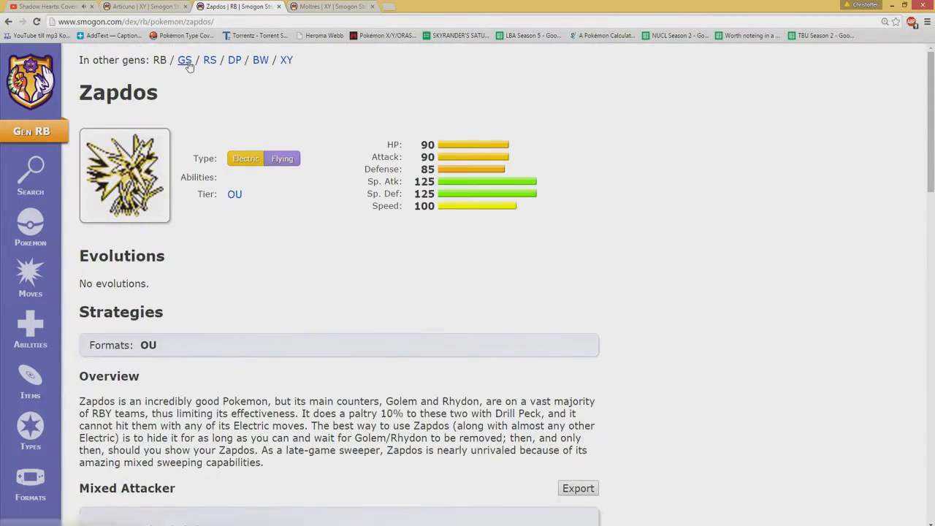
Load Zapdos's GS page showing OU tier and note its Sp. Atk value of 125.
{"action": "left_click", "coordinate": [184, 60]}
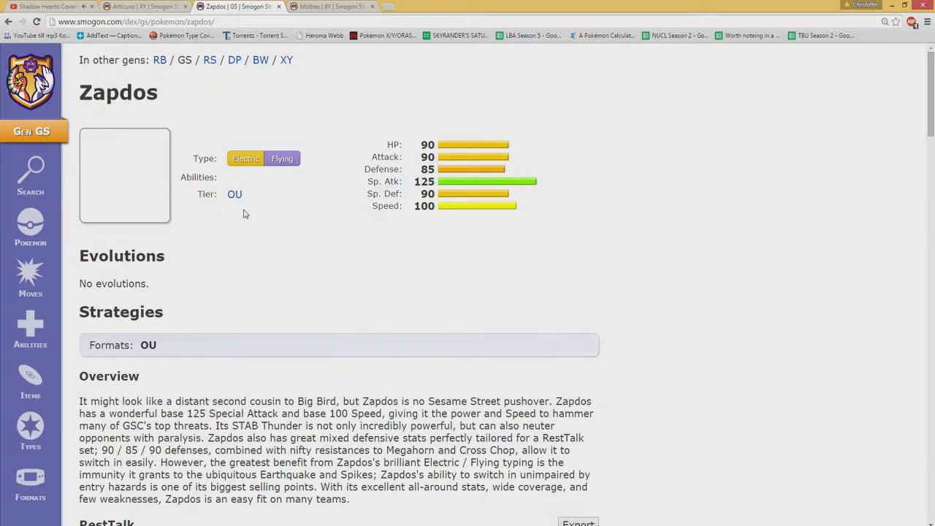
{"action": "mouse_move", "coordinate": [258, 230]}
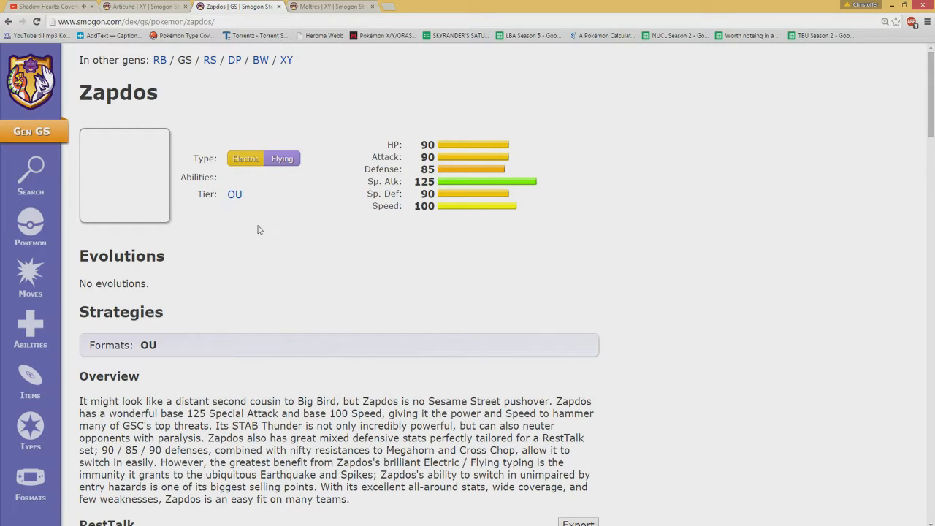
{"action": "mouse_move", "coordinate": [167, 88]}
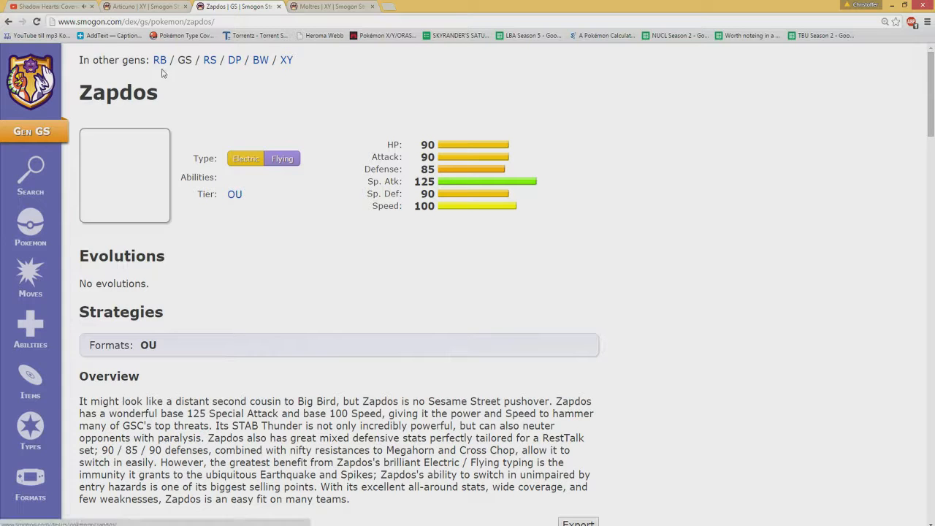
{"action": "left_click", "coordinate": [160, 60]}
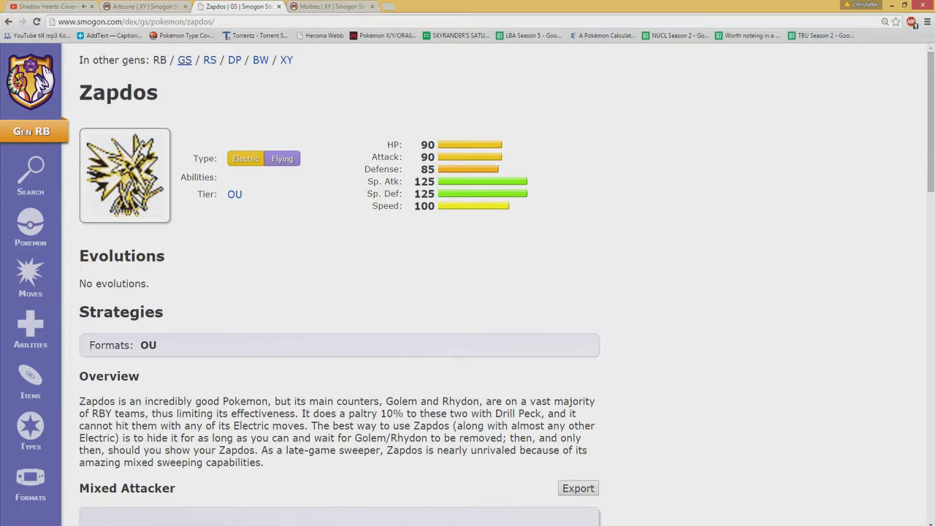
{"action": "left_click", "coordinate": [184, 60]}
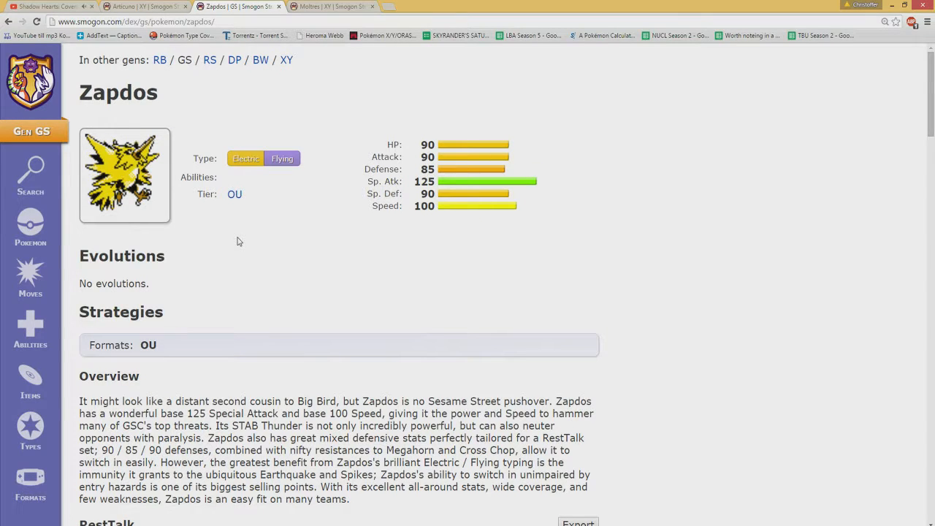
{"action": "scroll", "scroll_direction": "down", "scroll_amount": 3}
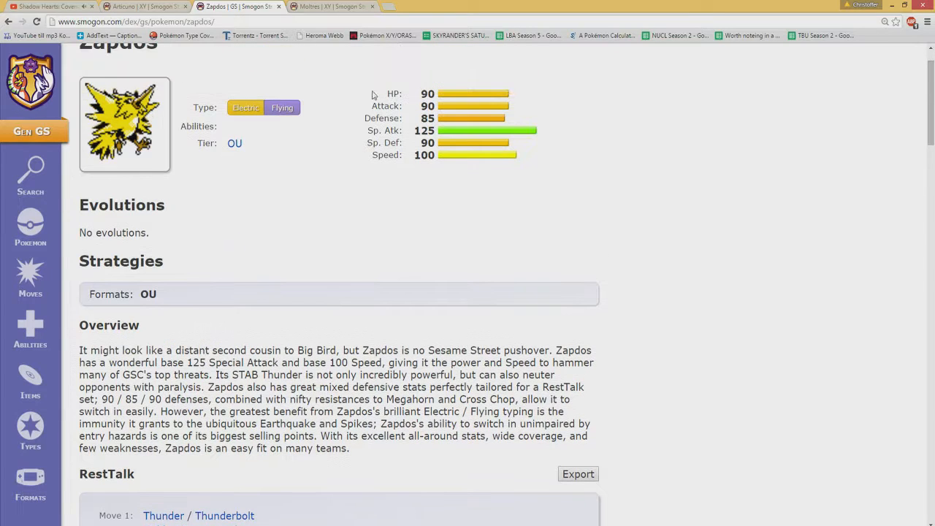
{"action": "double_click", "coordinate": [424, 130]}
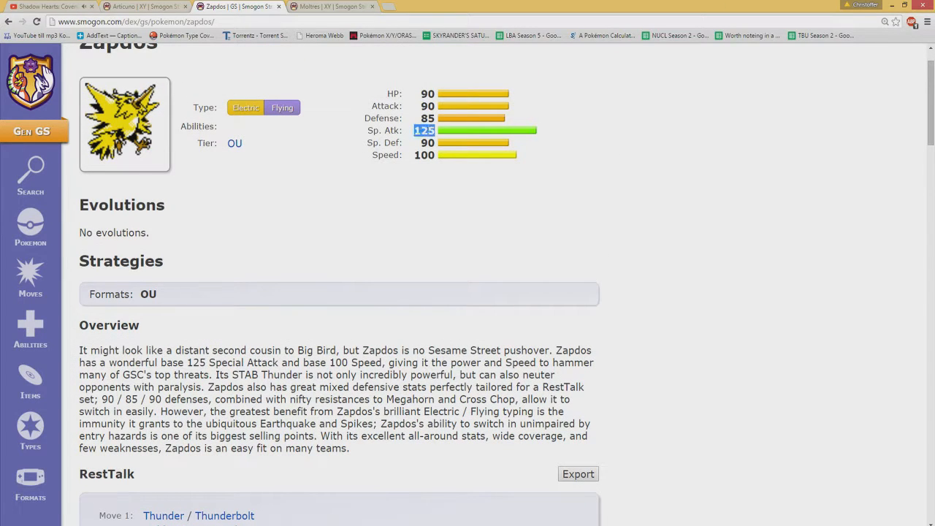
{"action": "mouse_move", "coordinate": [411, 227]}
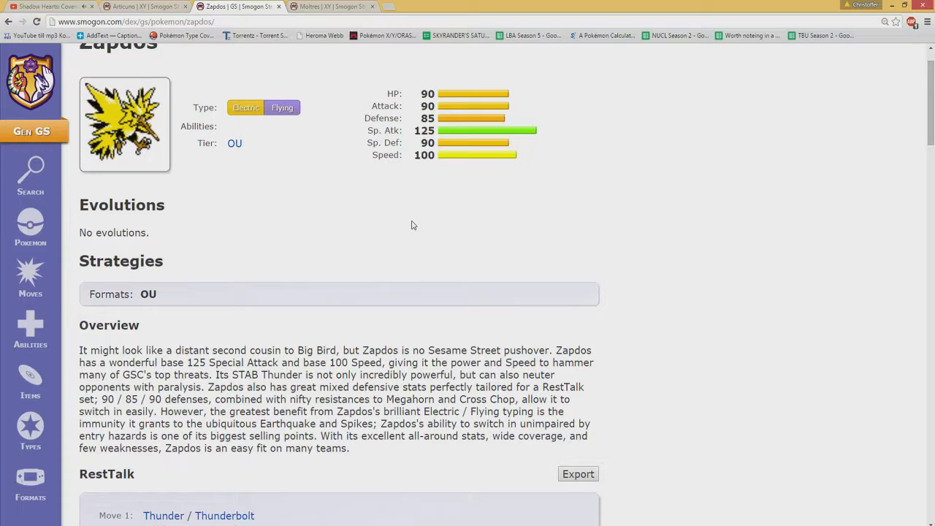
Read through the GS RestTalk set and return to the top of the page.
{"action": "scroll", "scroll_direction": "down", "scroll_amount": 3}
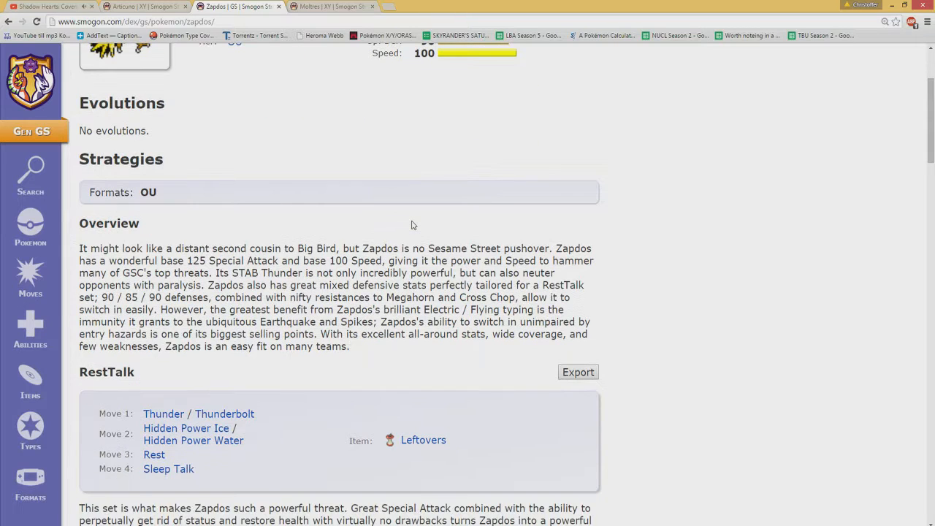
{"action": "scroll", "scroll_direction": "up", "scroll_amount": 3}
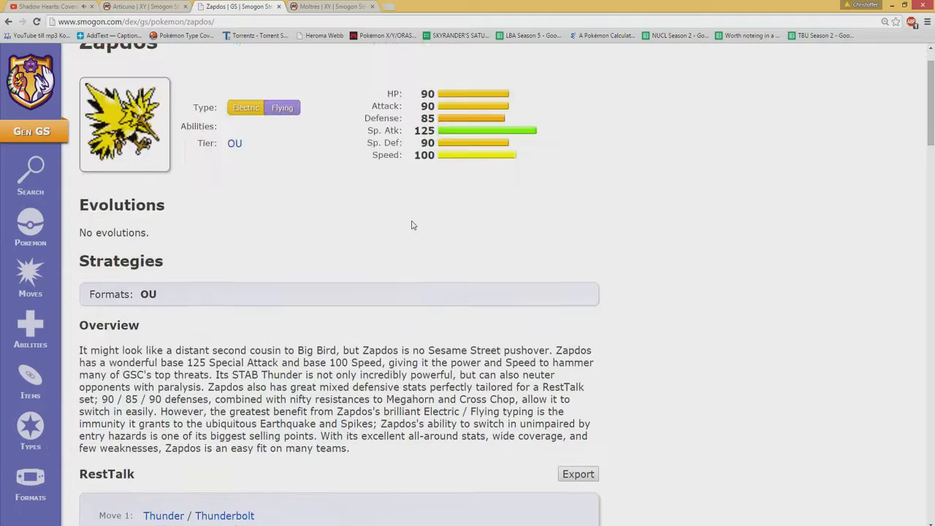
{"action": "scroll", "scroll_direction": "up", "scroll_amount": 3}
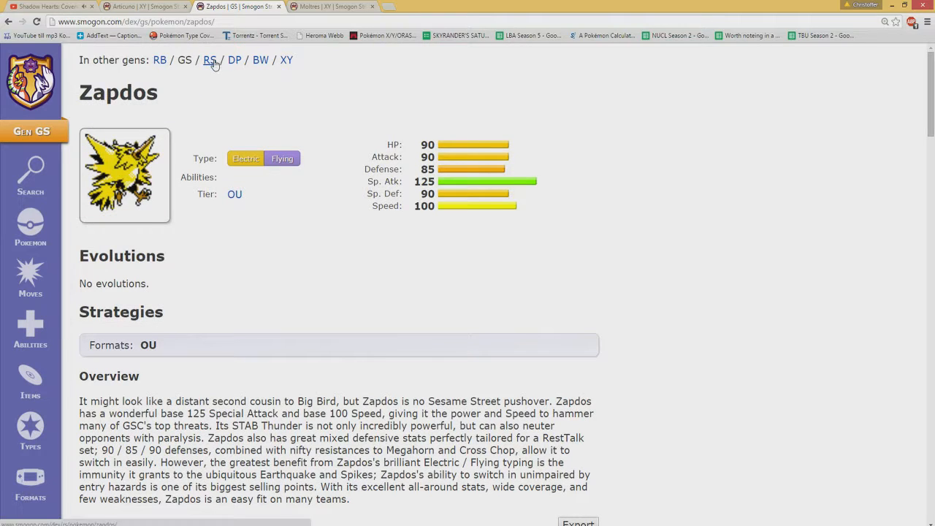
Review Zapdos's RS page, confirming OU tier with Pressure and a RestTalk set.
{"action": "left_click", "coordinate": [210, 60]}
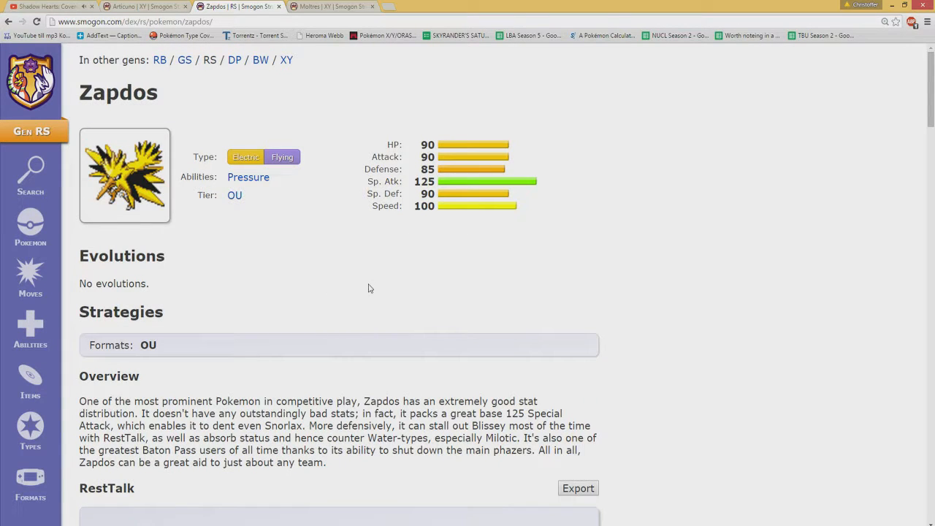
{"action": "scroll", "scroll_direction": "down", "scroll_amount": 3}
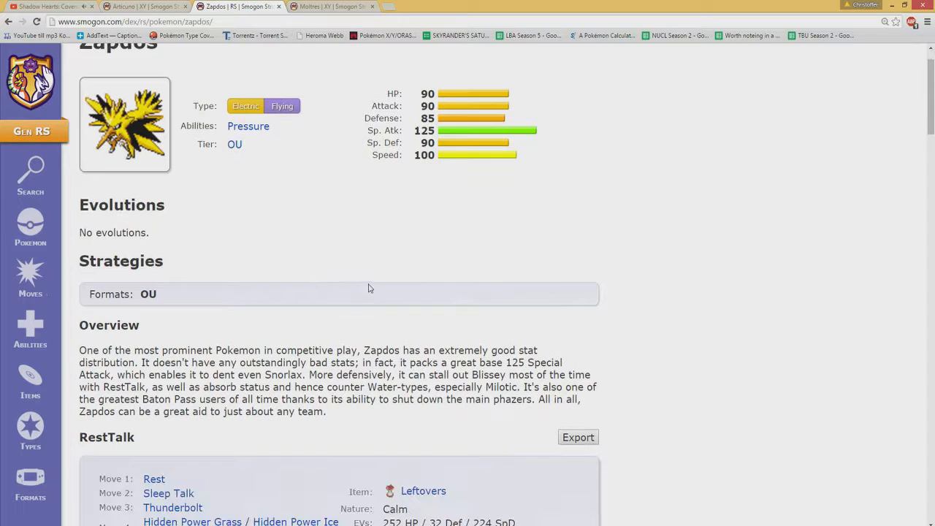
{"action": "scroll", "scroll_direction": "down", "scroll_amount": 3}
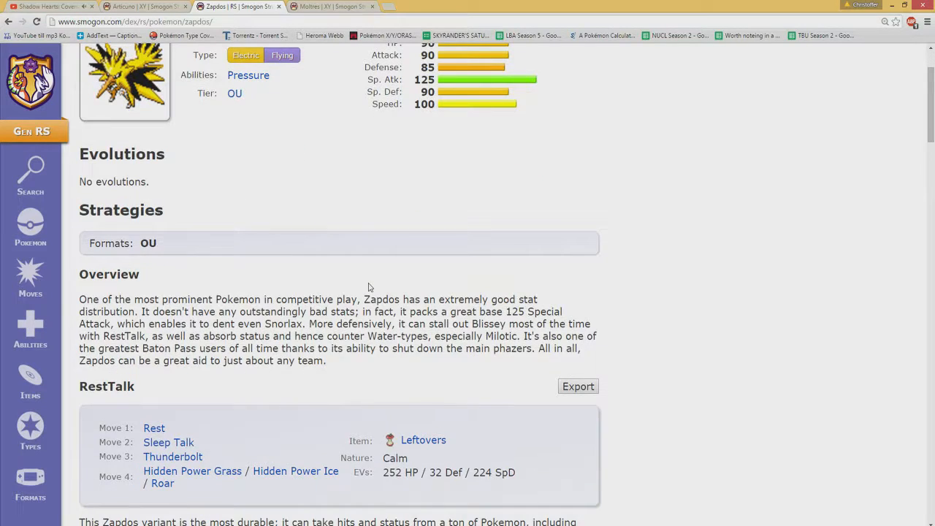
{"action": "scroll", "scroll_direction": "up", "scroll_amount": 3}
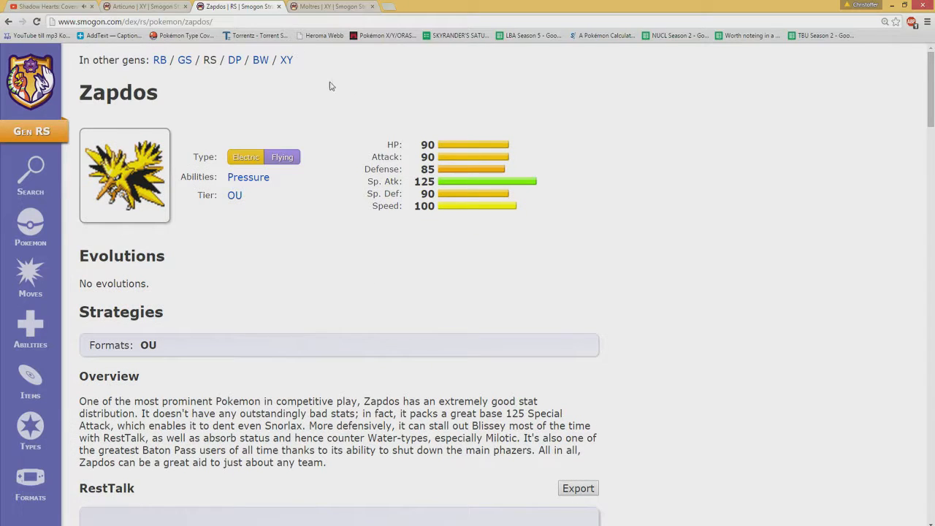
{"action": "mouse_move", "coordinate": [234, 59]}
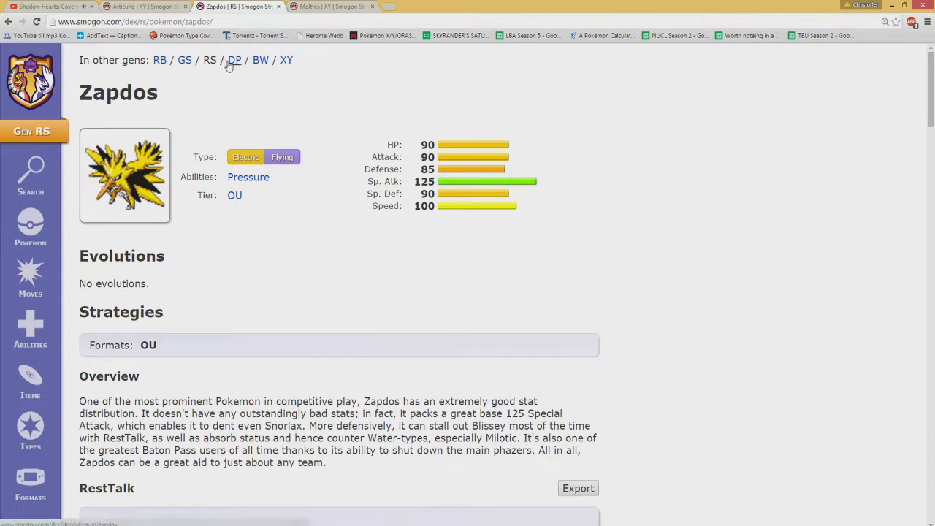
Check Zapdos's DP page showing OU tier, then return to its XY page listing UU.
{"action": "left_click", "coordinate": [234, 60]}
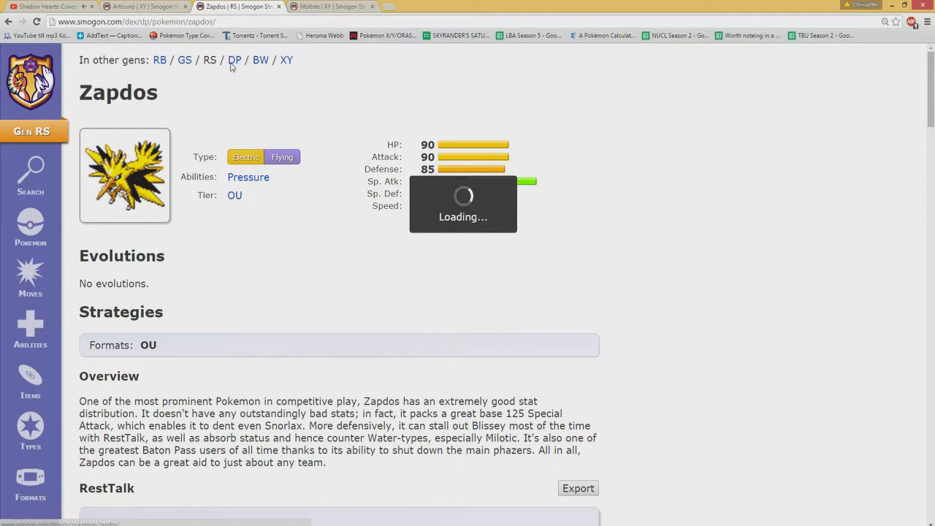
{"action": "left_click", "coordinate": [234, 60]}
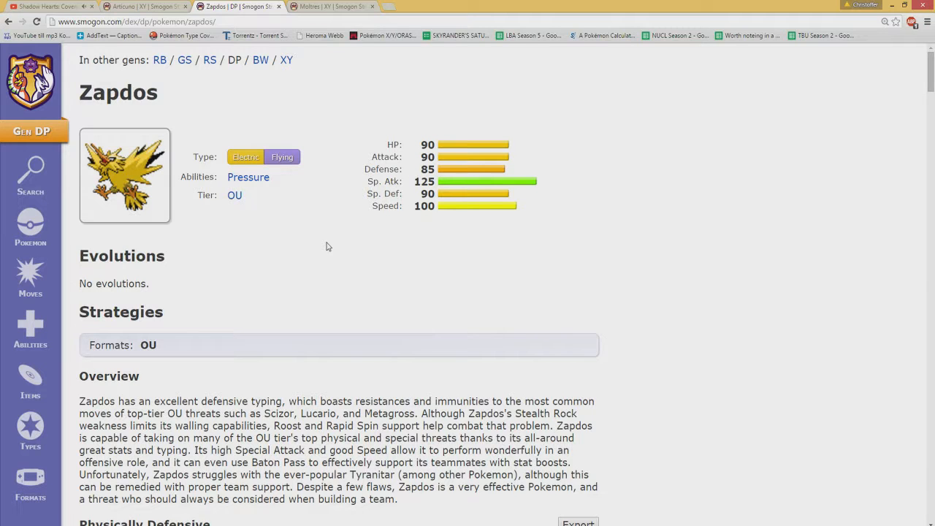
{"action": "mouse_move", "coordinate": [345, 310]}
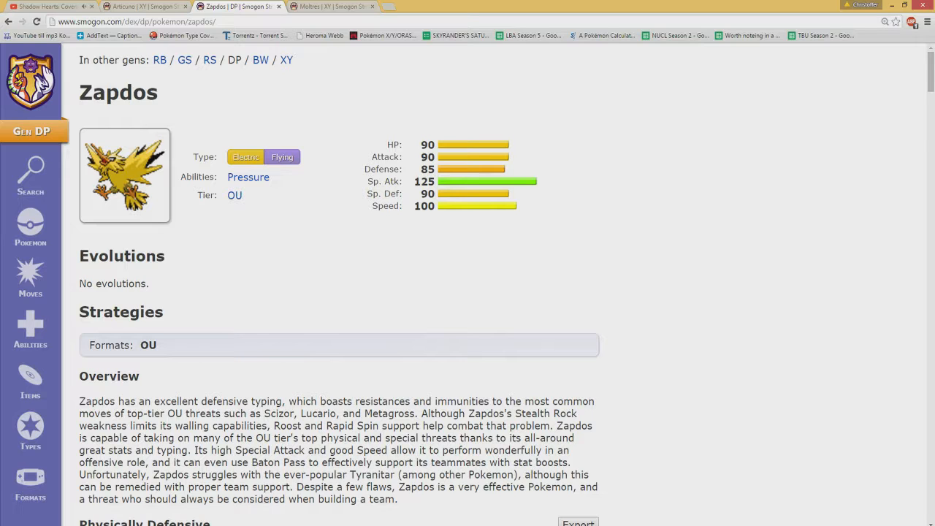
{"action": "mouse_move", "coordinate": [225, 76]}
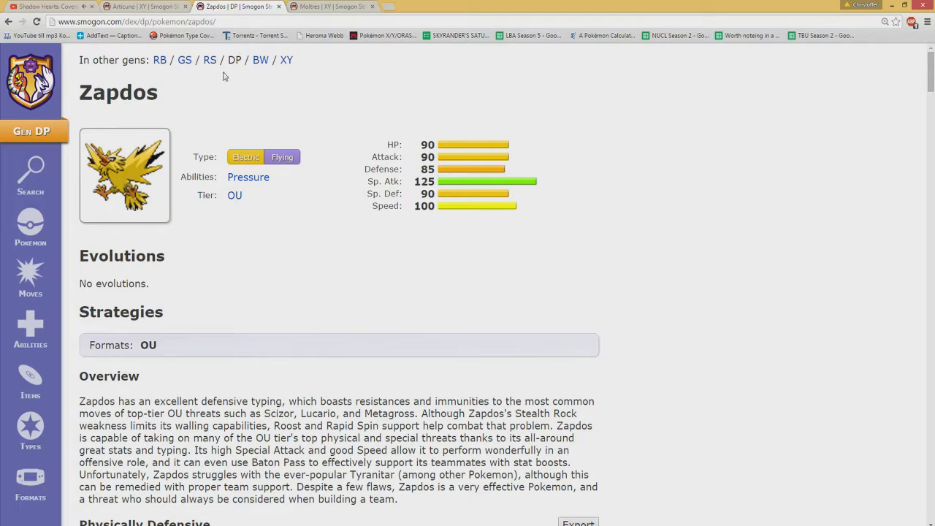
{"action": "mouse_move", "coordinate": [276, 70]}
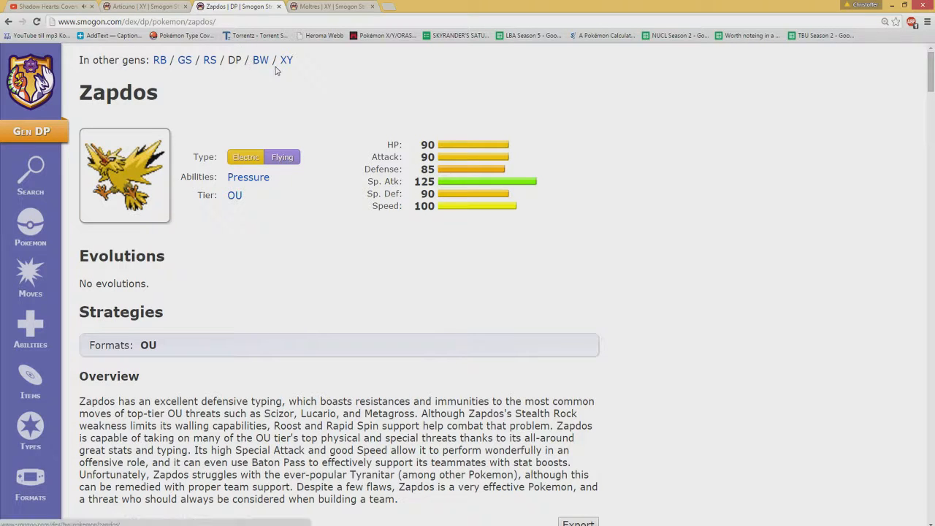
{"action": "left_click", "coordinate": [286, 60]}
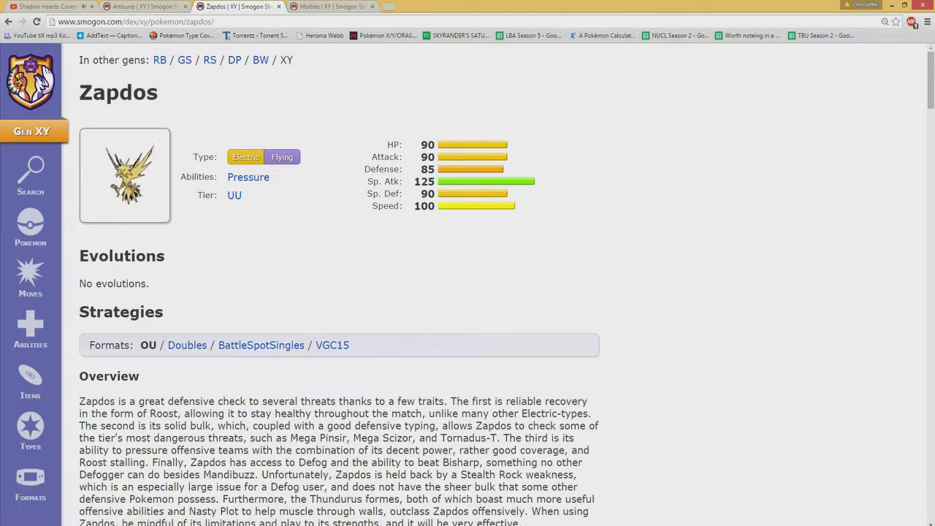